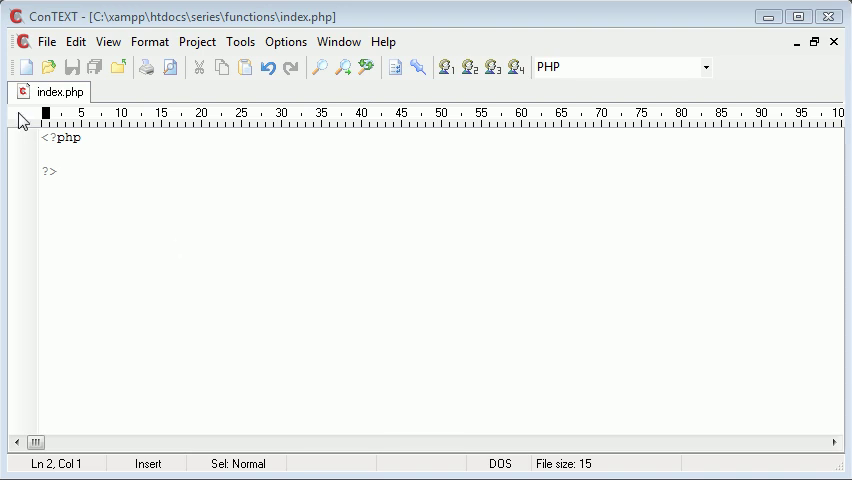
Insert blank lines between the <?php and ?> tags
{"action": "key", "text": "Enter"}
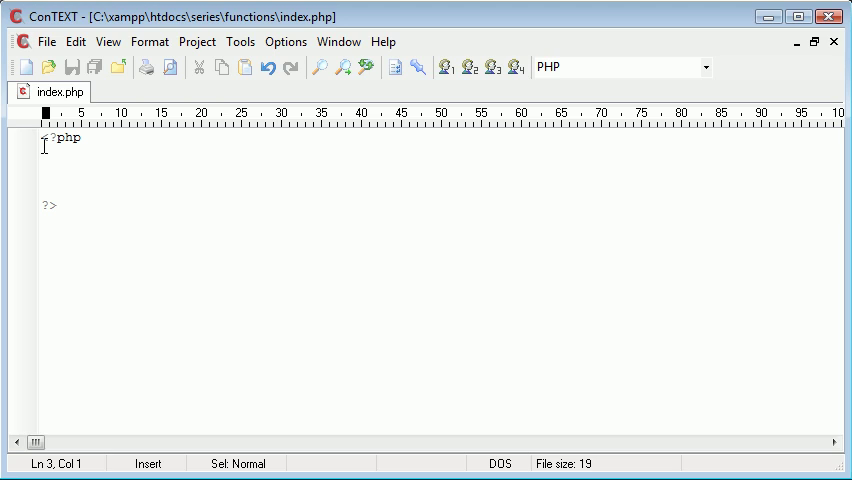
Sketch the example line (10, 10) / (5, 5) = 2 inside the PHP block
{"action": "type", "text": "<"}
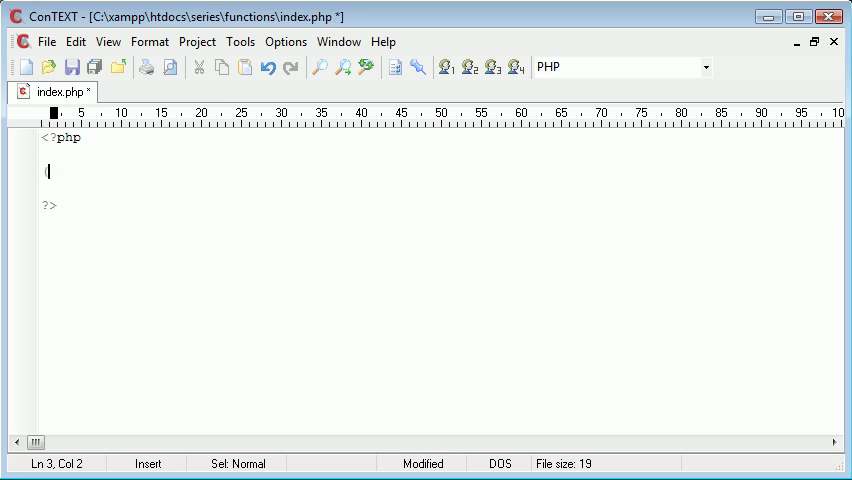
{"action": "type", "text": "() / ()"}
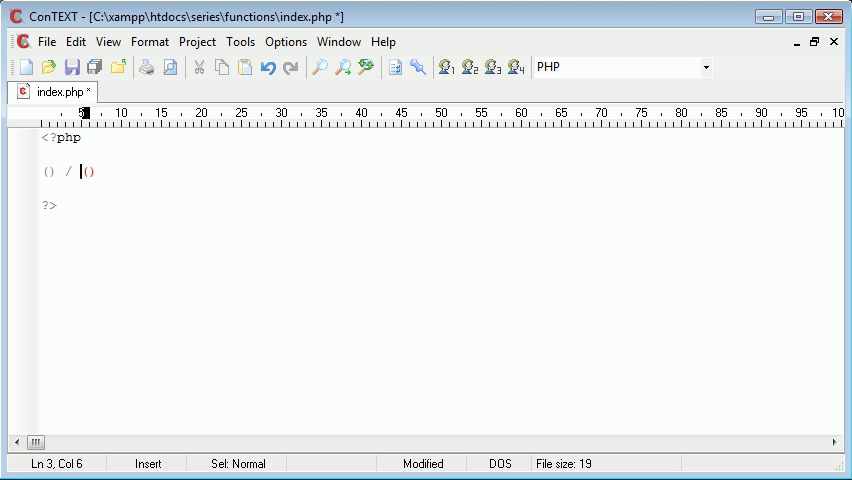
{"action": "type", "text": "1"}
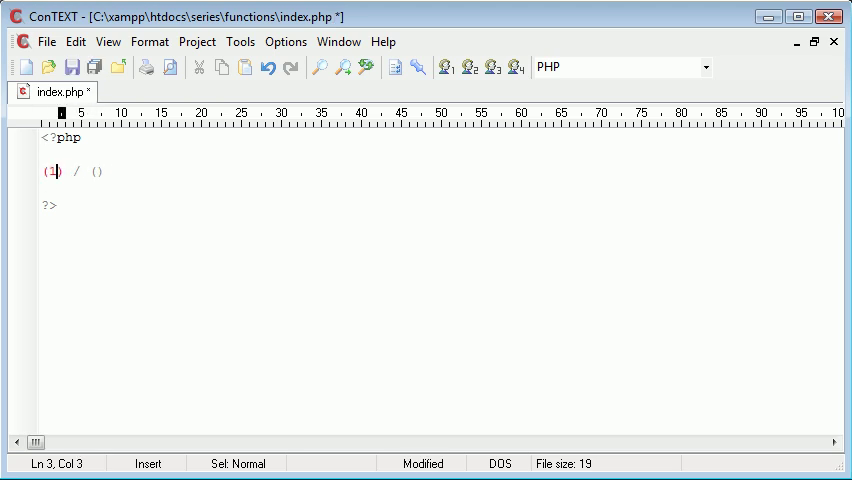
{"action": "type", "text": "0, 10"}
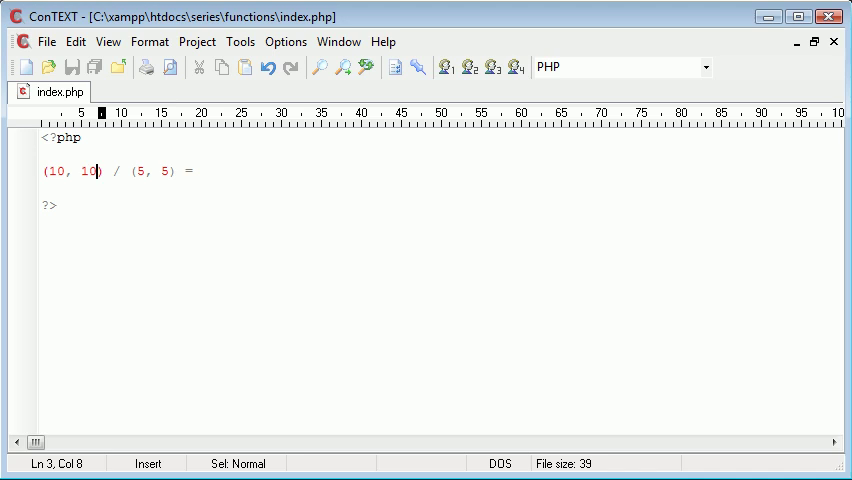
{"action": "left_click_drag", "start_coordinate": [104, 172], "coordinate": [40, 172]}
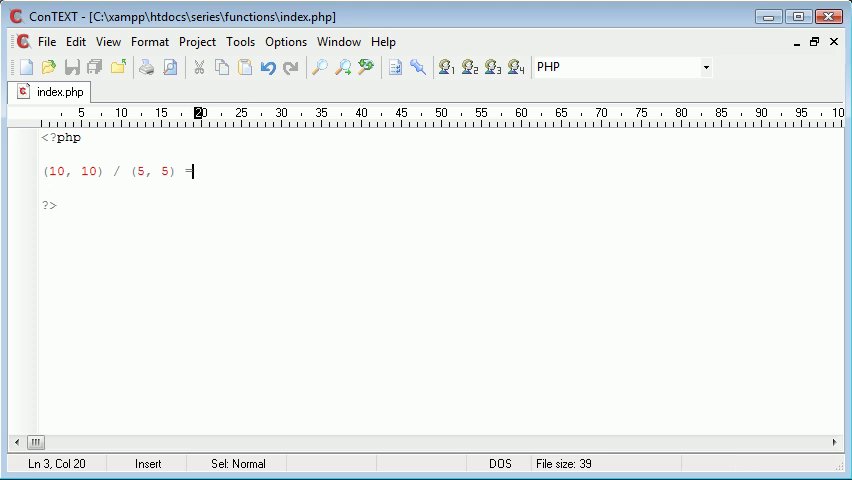
{"action": "type", "text": "2"}
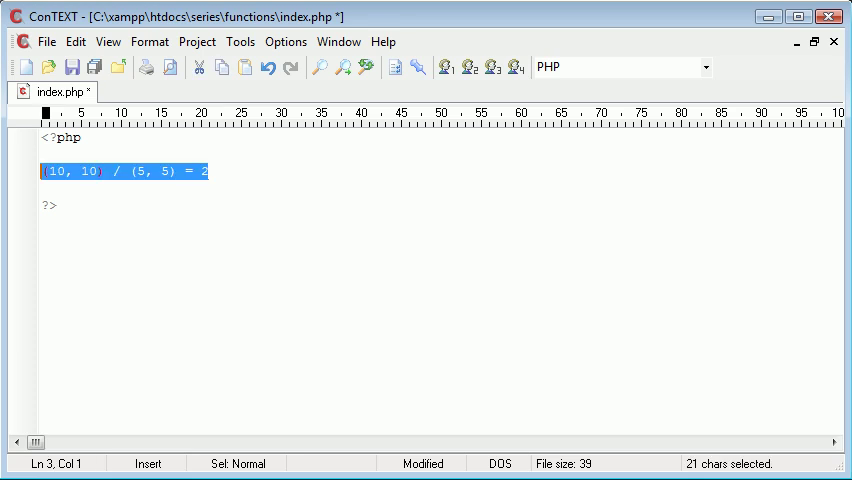
Write function add($number1, $number2) whose body echoes $number1 + $number2
{"action": "type", "text": "fu"}
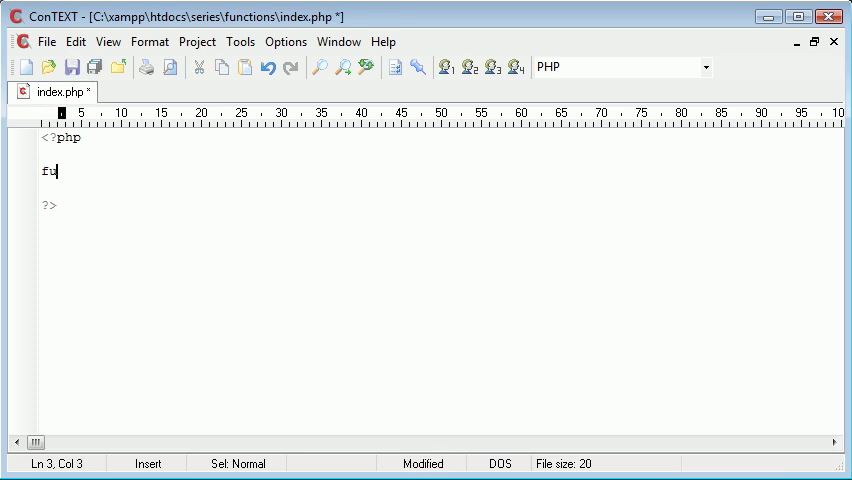
{"action": "type", "text": "nction add()"}
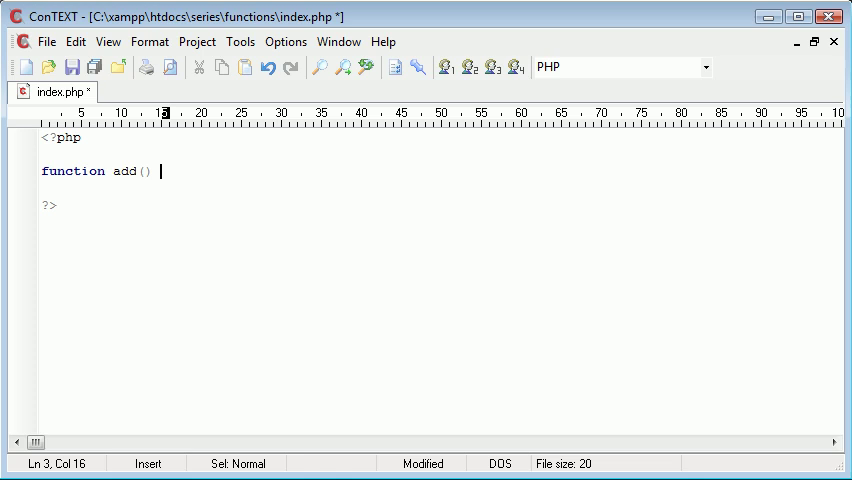
{"action": "type", "text": "{"}
{"action": "type", "text": "}"}
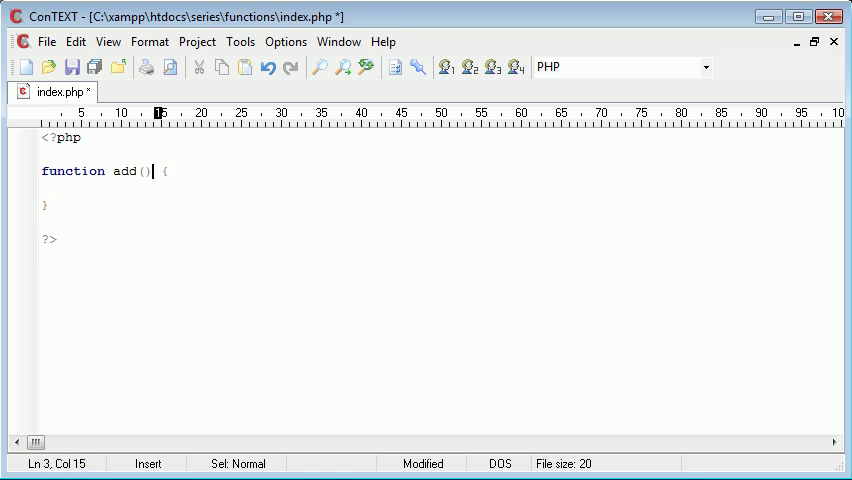
{"action": "type", "text": "$number1"}
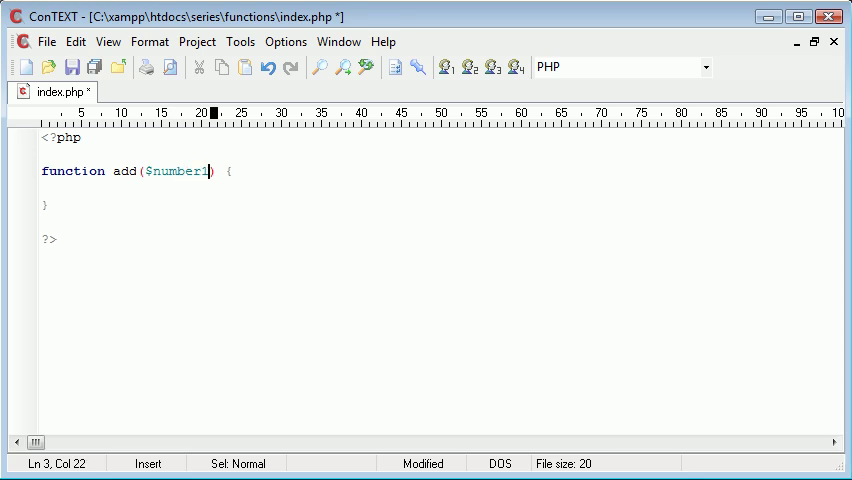
{"action": "type", "text": ", $number2"}
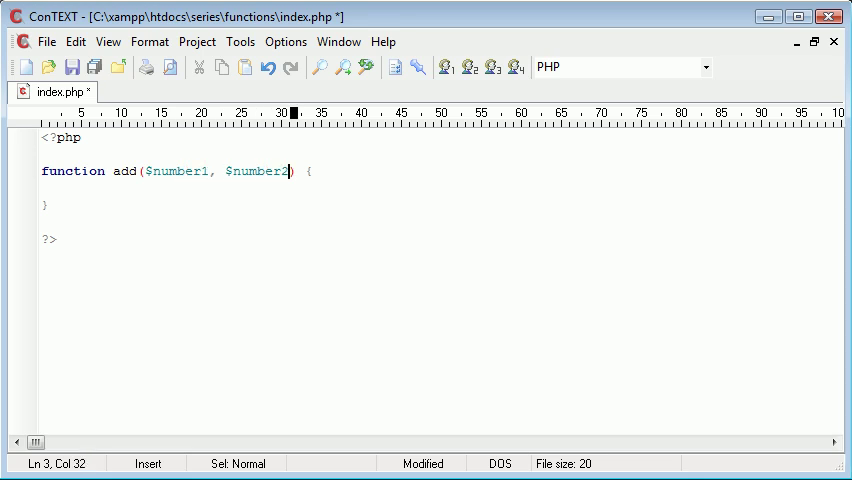
{"action": "type", "text": "echo"}
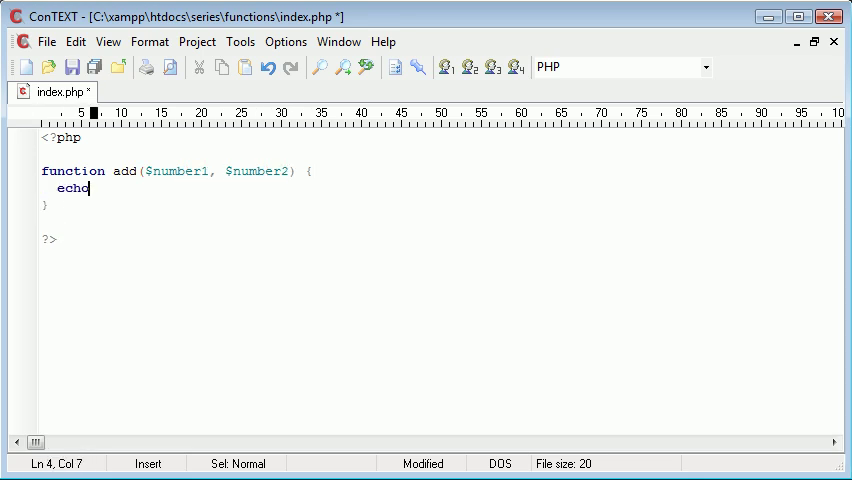
{"action": "type", "text": "$number"}
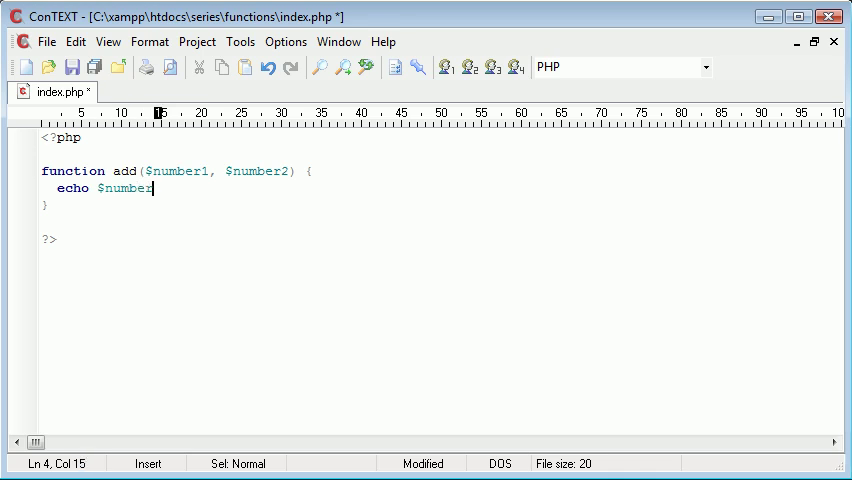
{"action": "type", "text": "1 + $r"}
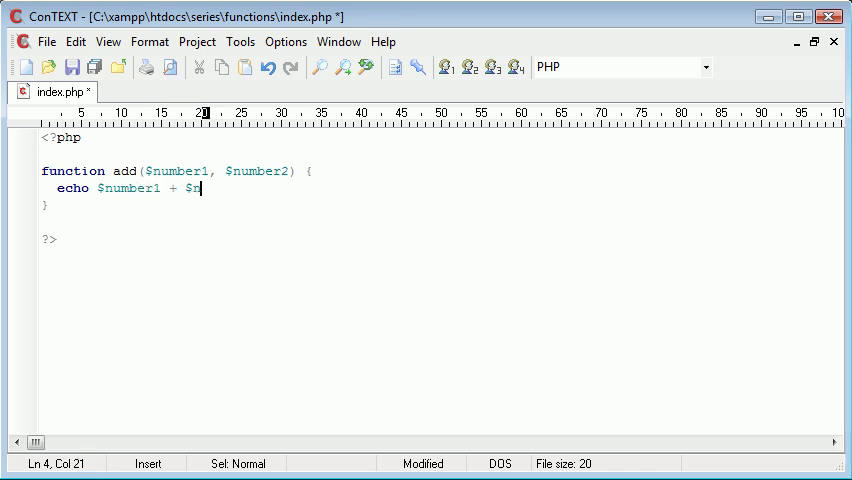
{"action": "type", "text": "umber2;"}
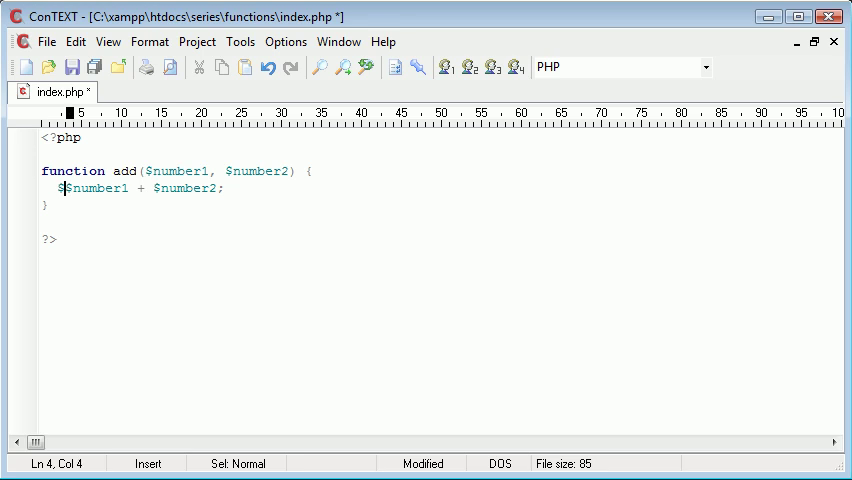
Store the sum in $result and return $result instead of echoing, then save
{"action": "type", "text": "result ="}
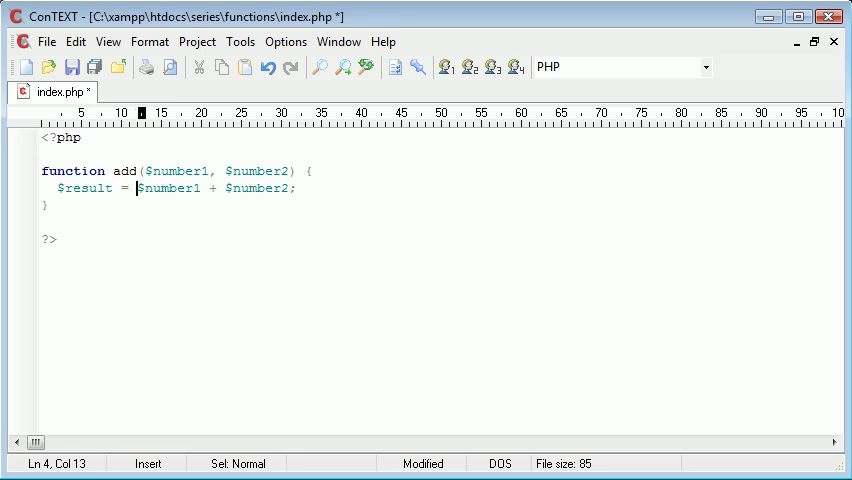
{"action": "type", "text": "echo $result;"}
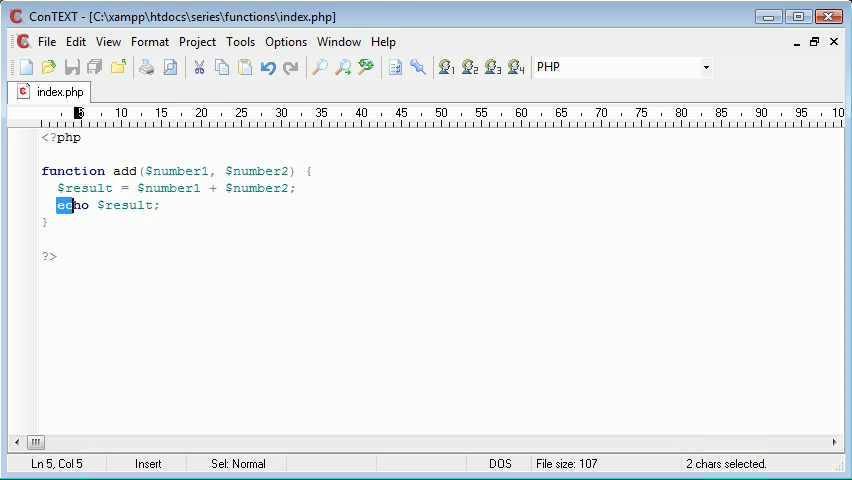
{"action": "type", "text": "return"}
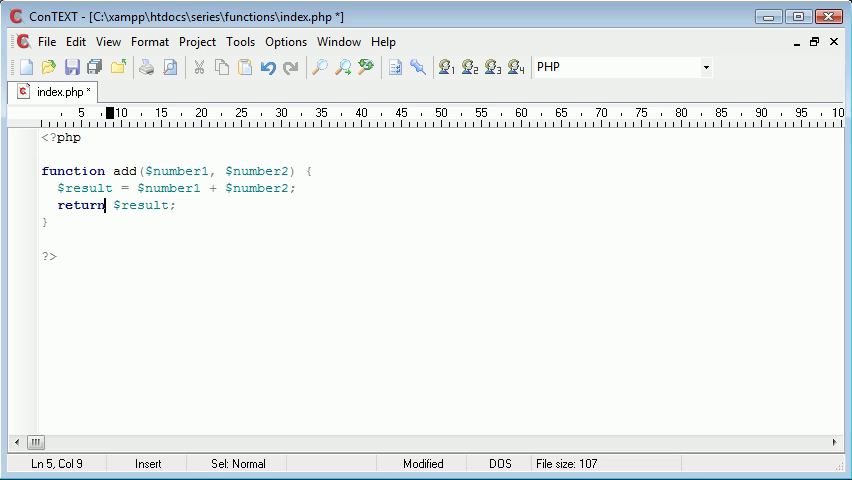
{"action": "left_click", "coordinate": [72, 68]}
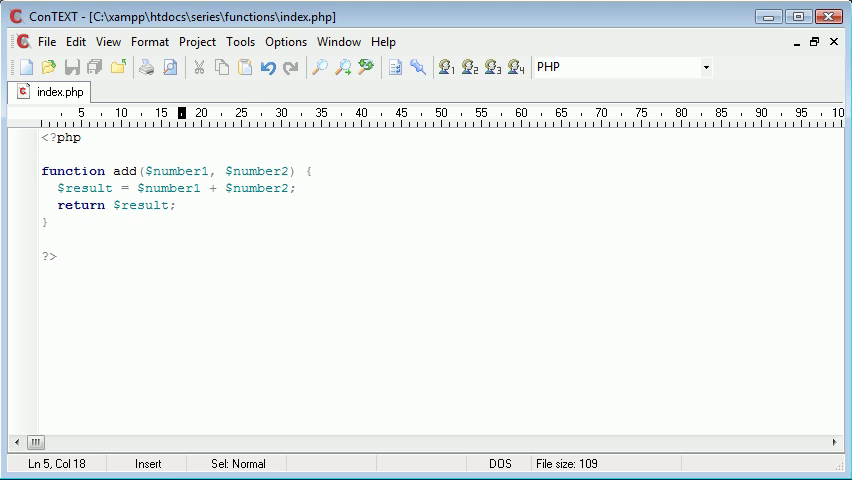
Add the call add(10, 10); on its own line below the function and save
{"action": "key", "text": "Enter"}
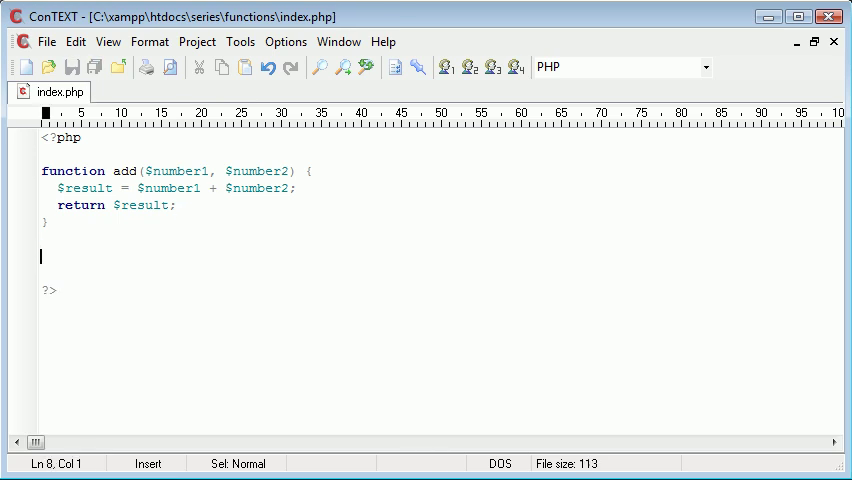
{"action": "type", "text": "add();"}
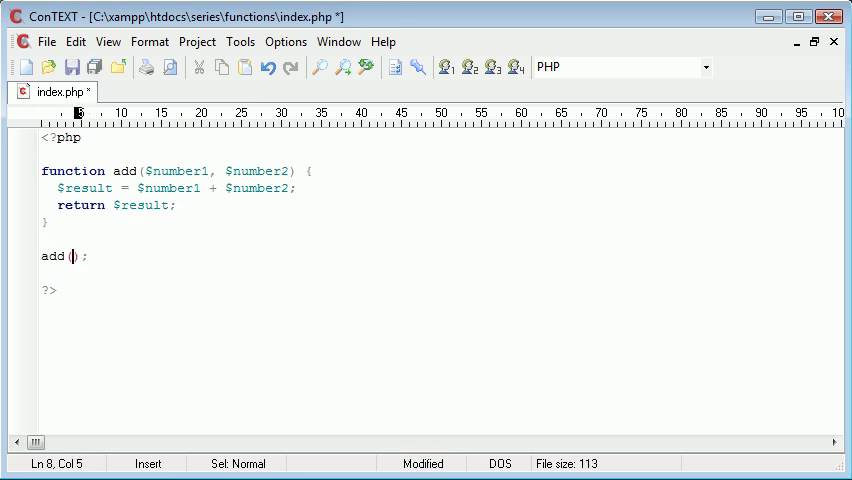
{"action": "type", "text": "10, 10"}
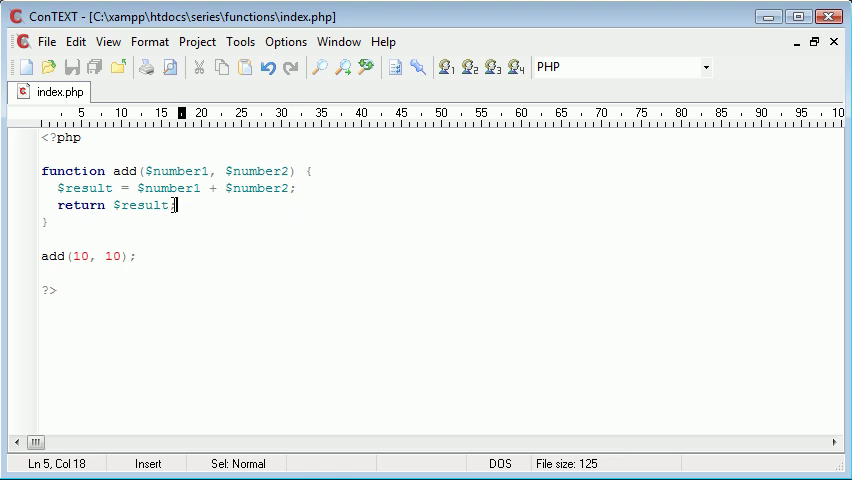
{"action": "left_click", "coordinate": [176, 256]}
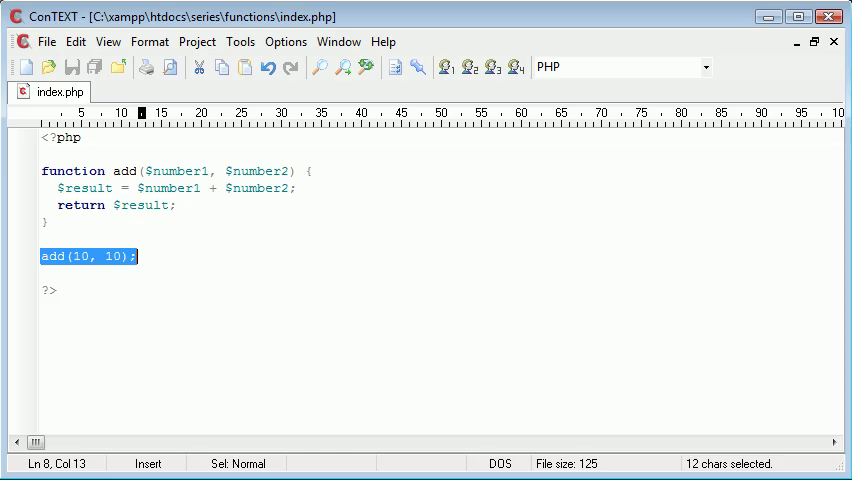
Select the add(10, 10); call and start prefixing it with echo
{"action": "left_click", "coordinate": [78, 256]}
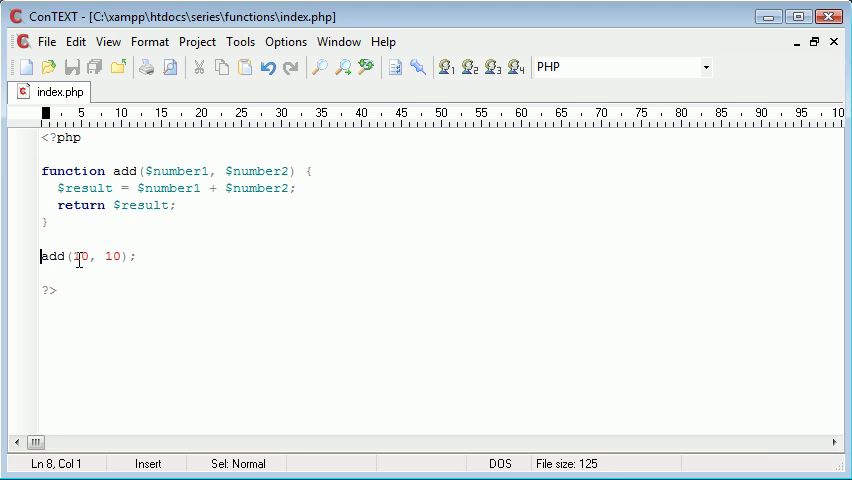
{"action": "left_click_drag", "start_coordinate": [40, 256], "coordinate": [136, 256]}
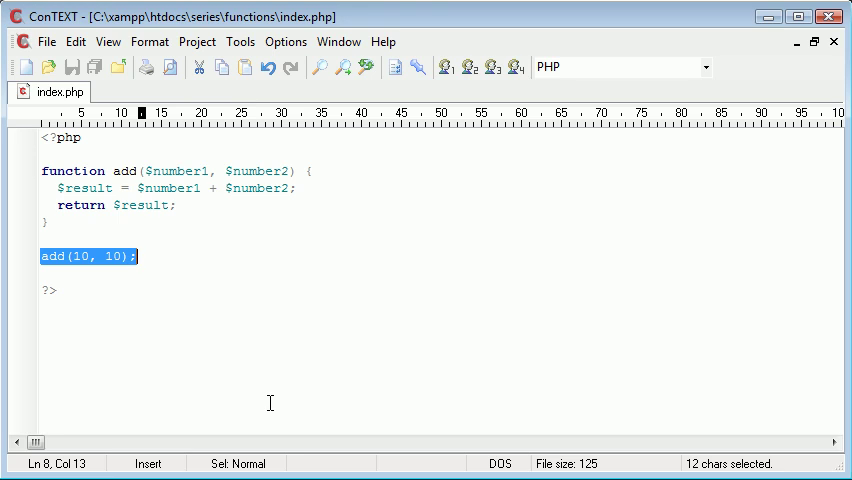
{"action": "type", "text": "echo"}
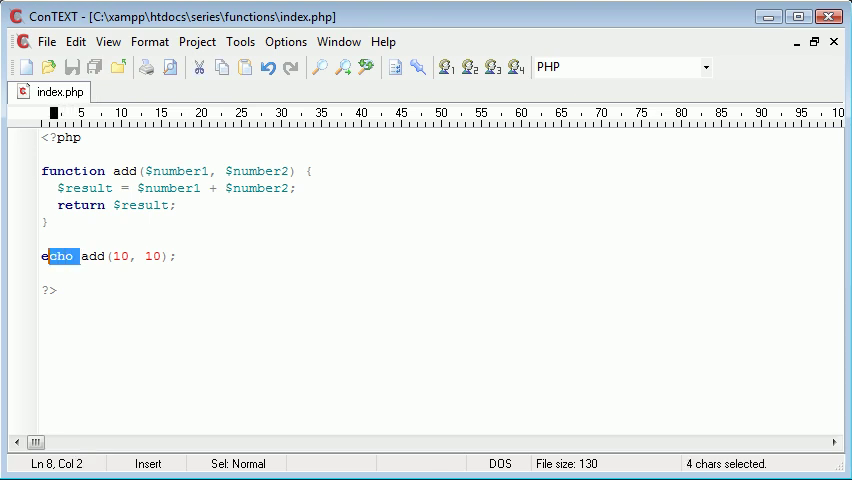
Select the echo in front of add(10, 10) to drop it for a second operand
{"action": "left_click", "coordinate": [176, 256]}
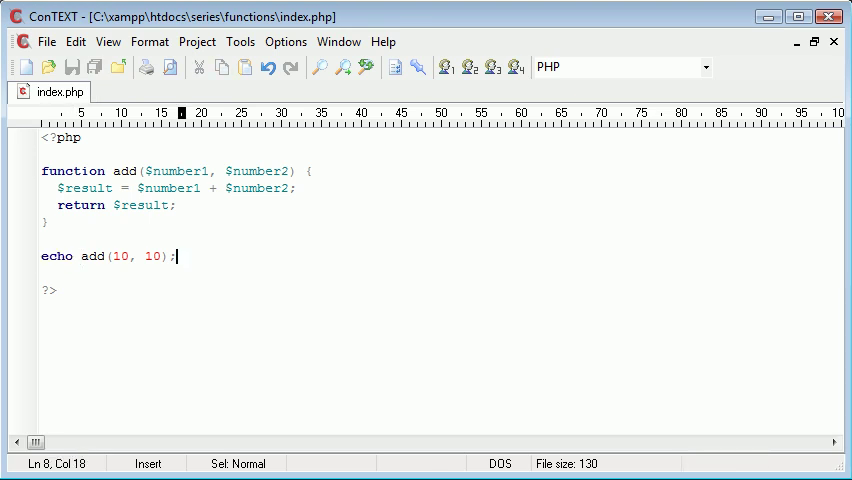
{"action": "mouse_move", "coordinate": [92, 270]}
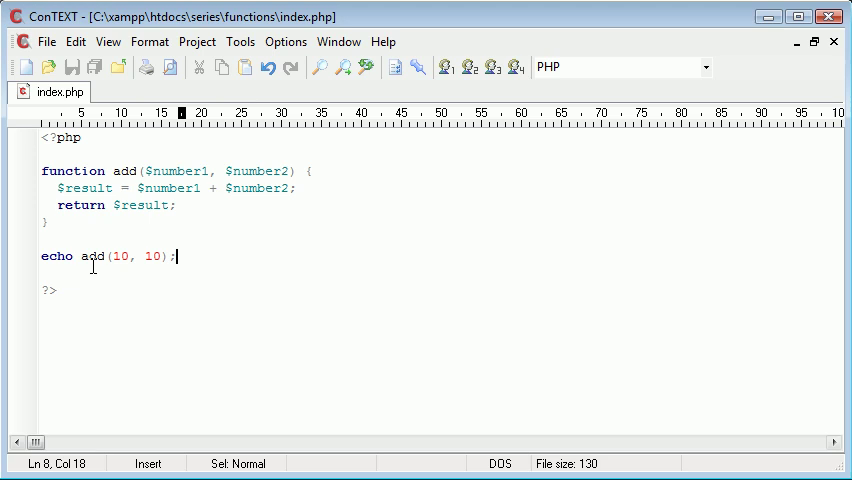
{"action": "left_click_drag", "start_coordinate": [80, 256], "coordinate": [176, 256]}
{"action": "type", "text": " + "}
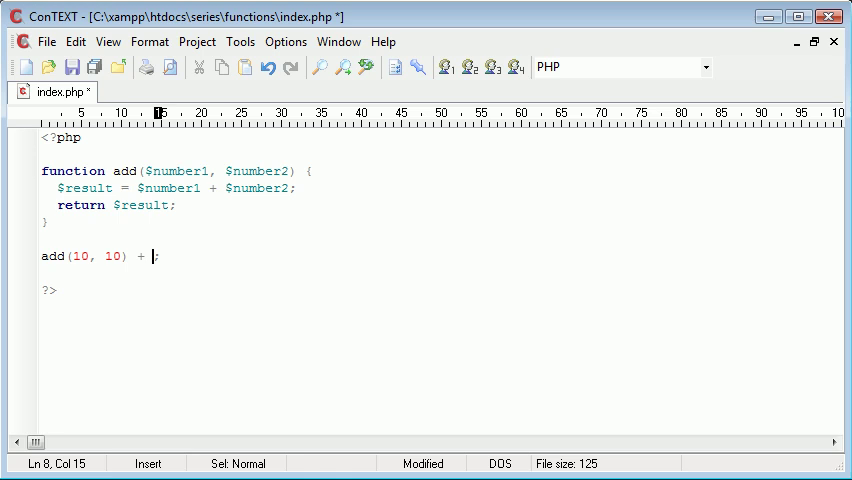
Complete the line as echo add(10, 10) + 100; then delete it, leaving only add
{"action": "type", "text": "100"}
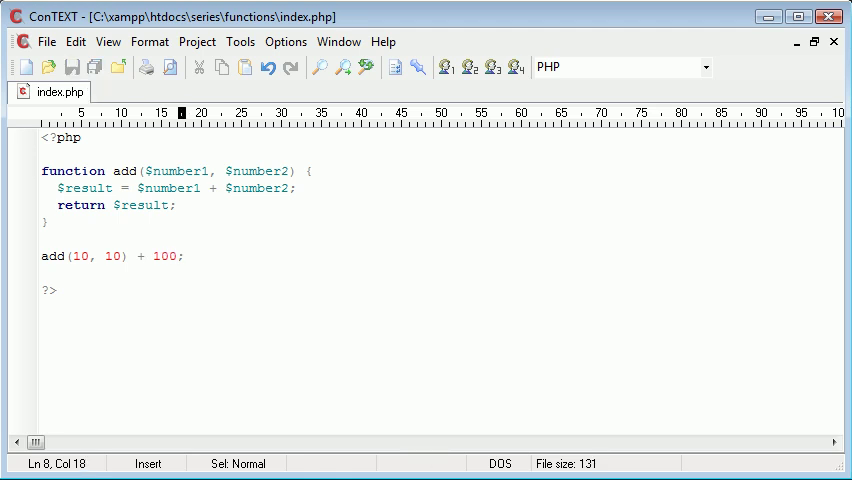
{"action": "type", "text": "echo"}
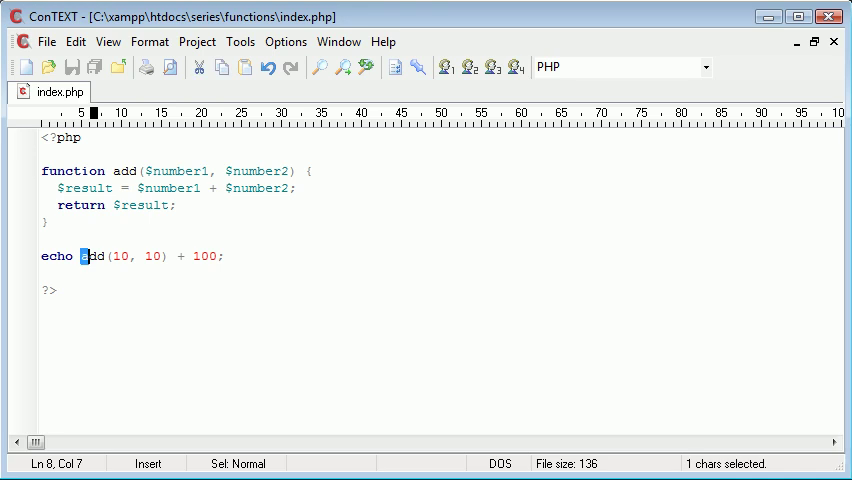
{"action": "left_click_drag", "start_coordinate": [84, 256], "coordinate": [168, 256]}
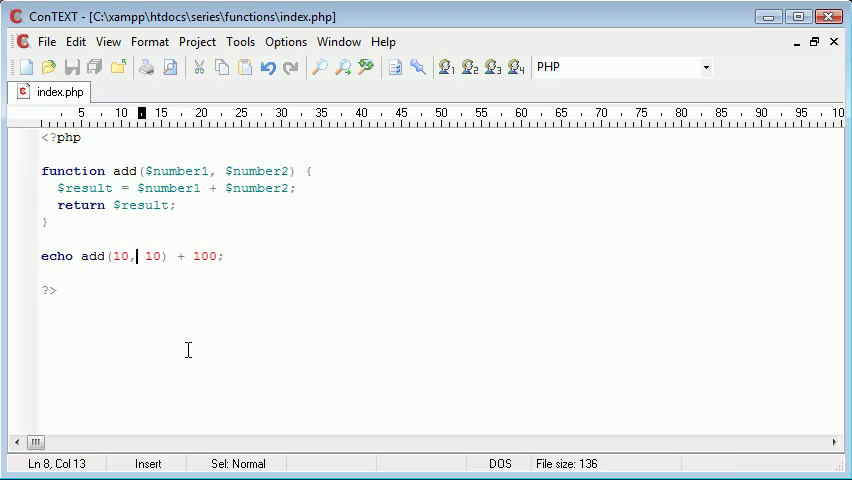
{"action": "left_click_drag", "start_coordinate": [126, 256], "coordinate": [82, 256]}
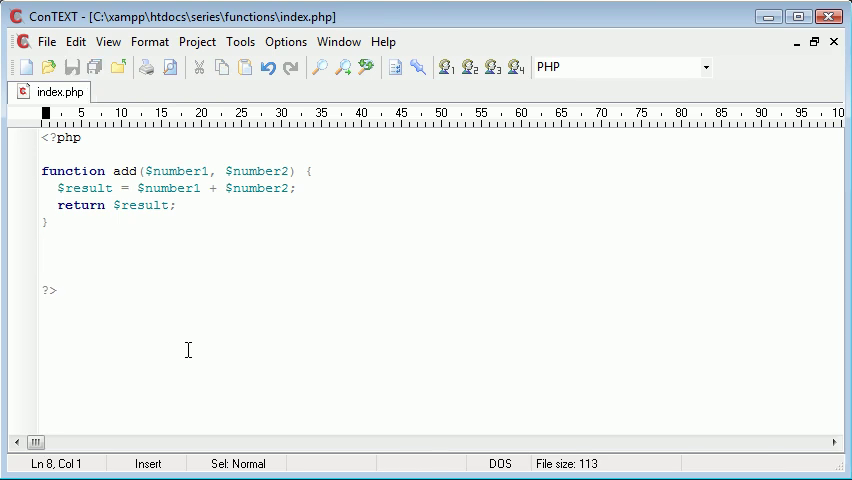
Write the example line (10 + 10) / (5 + 5) = 2 below the add function
{"action": "type", "text": "() /"}
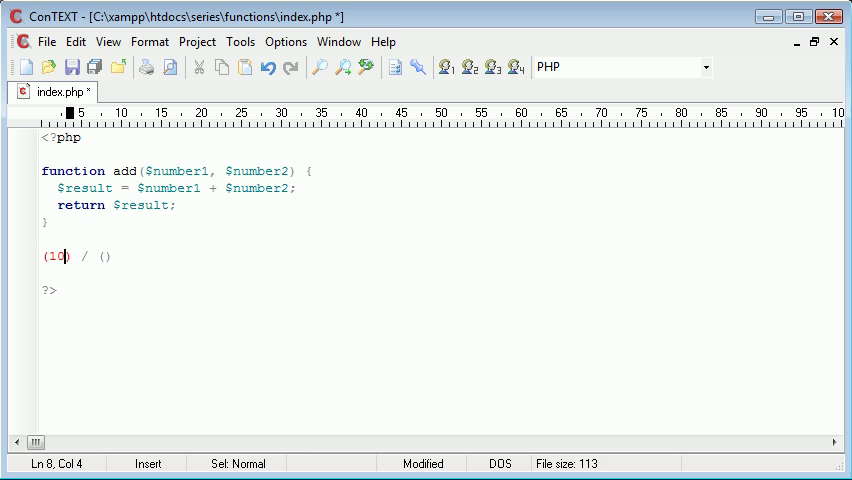
{"action": "type", "text": "+ 10"}
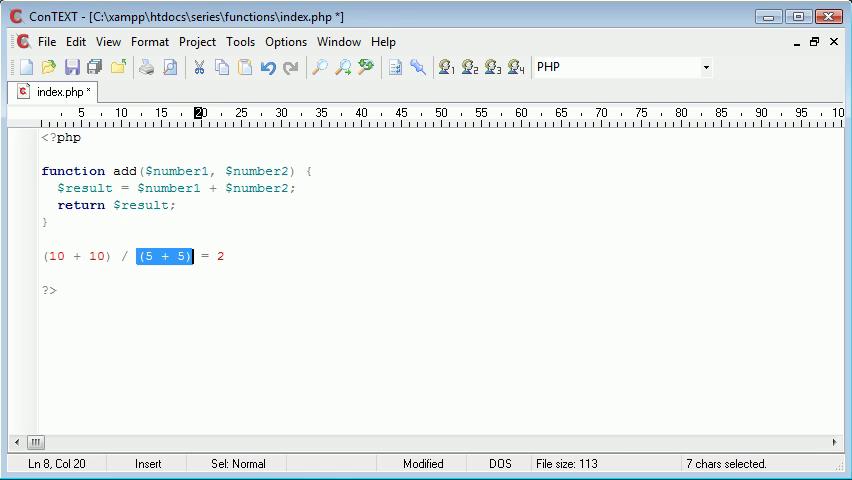
{"action": "left_click", "coordinate": [176, 256]}
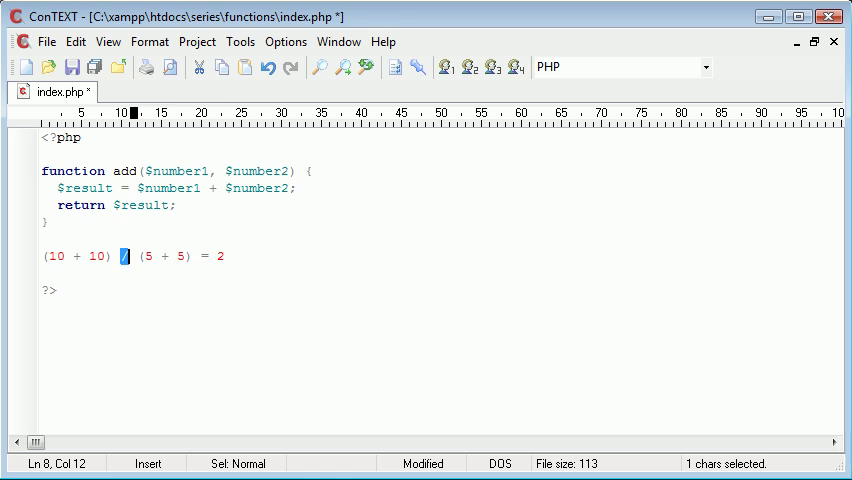
Replace the example with an empty function divide($number1, $number2) and save
{"action": "type", "text": "functi"}
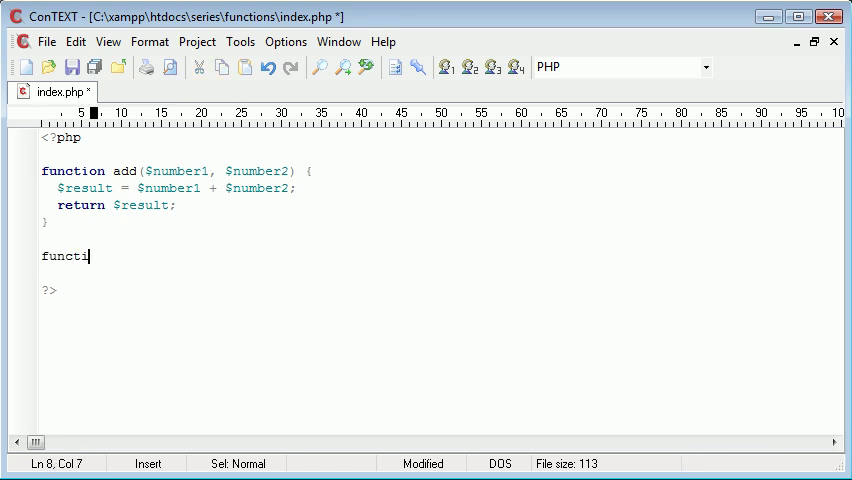
{"action": "type", "text": "on divide() {"}
{"action": "type", "text": "}"}
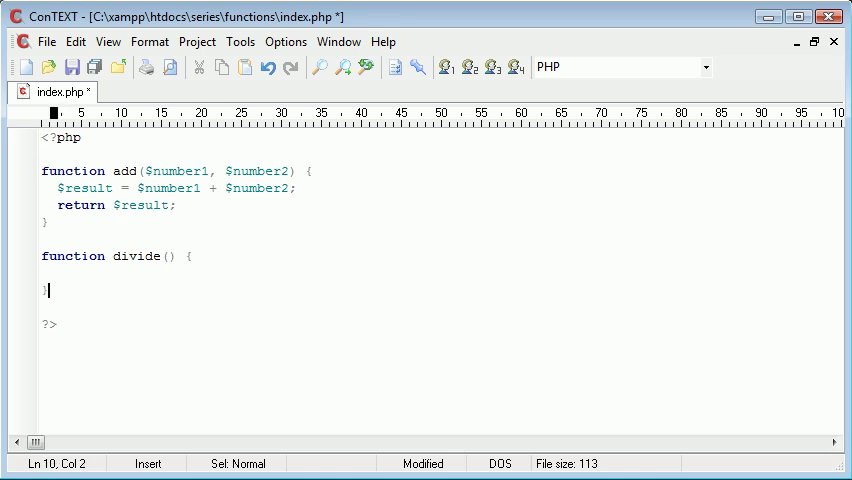
{"action": "type", "text": "$"}
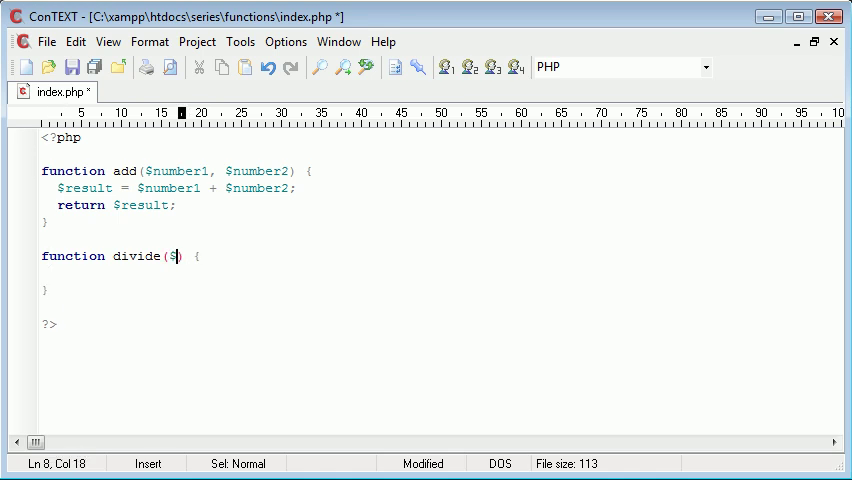
{"action": "type", "text": "number1"}
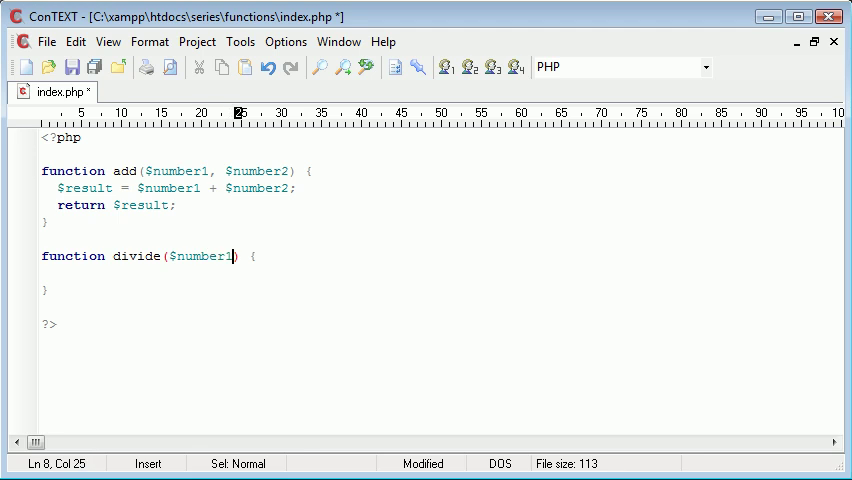
{"action": "type", "text": ", $number2"}
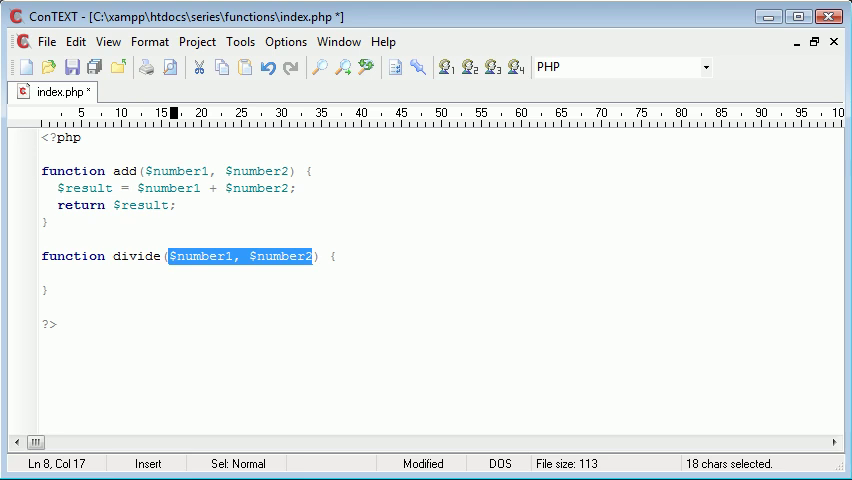
{"action": "left_click", "coordinate": [152, 172]}
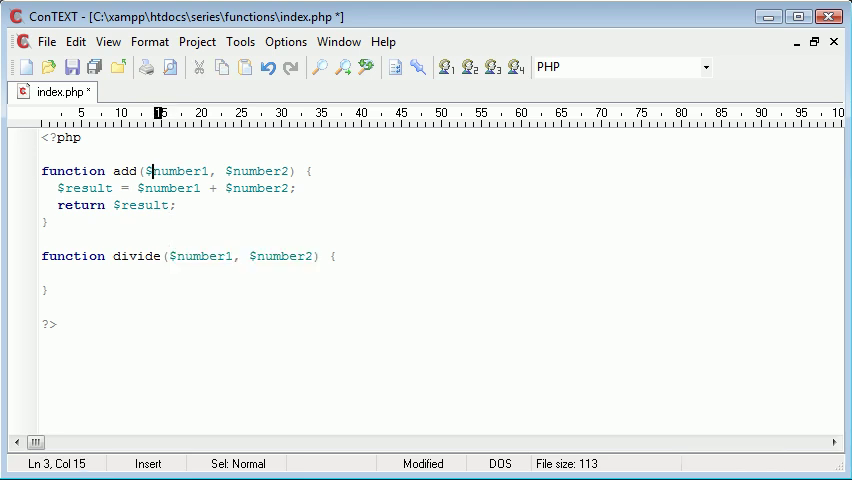
{"action": "left_click_drag", "start_coordinate": [146, 172], "coordinate": [288, 172]}
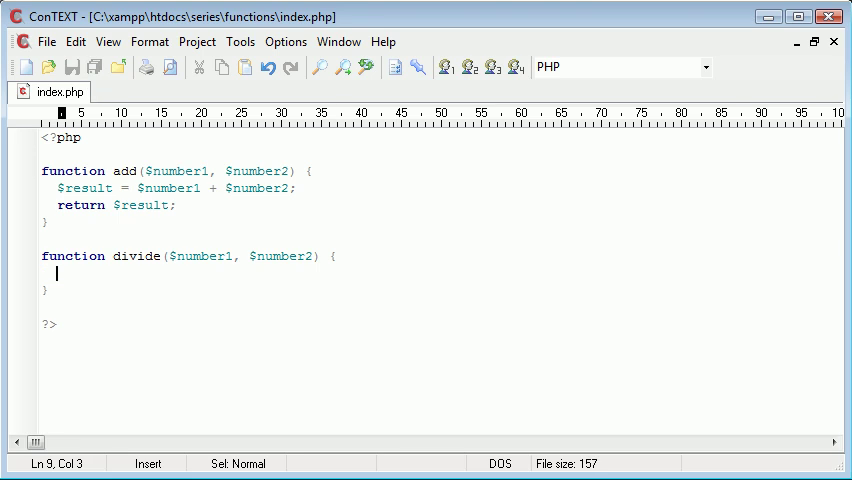
Give divide the body $result = $number1 / $number2; return $result; and save
{"action": "type", "text": "$esu"}
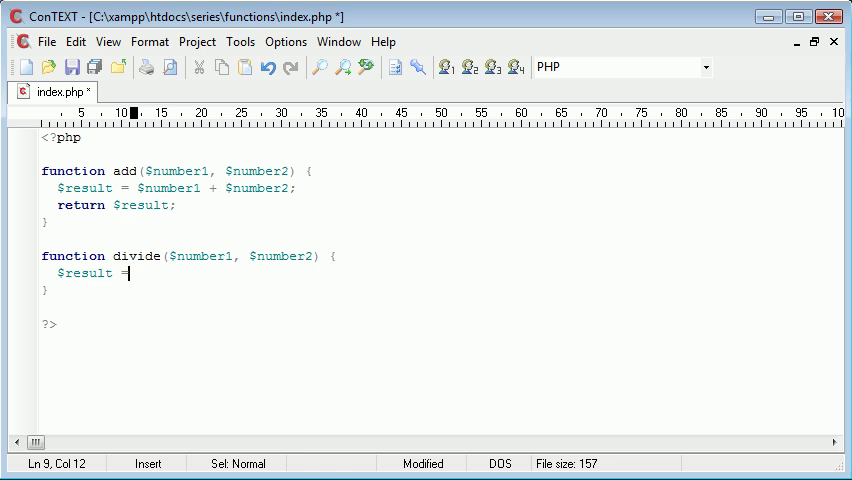
{"action": "type", "text": "$number"}
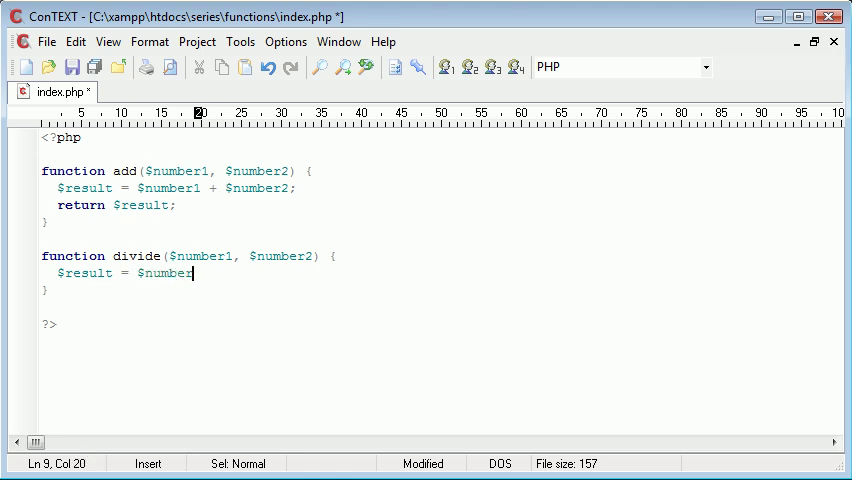
{"action": "type", "text": "1 / $"}
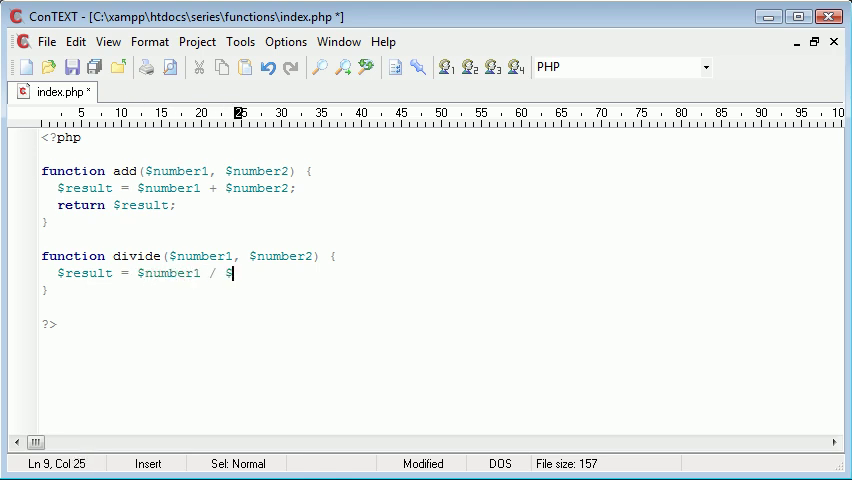
{"action": "type", "text": "number2;"}
{"action": "type", "text": "ret"}
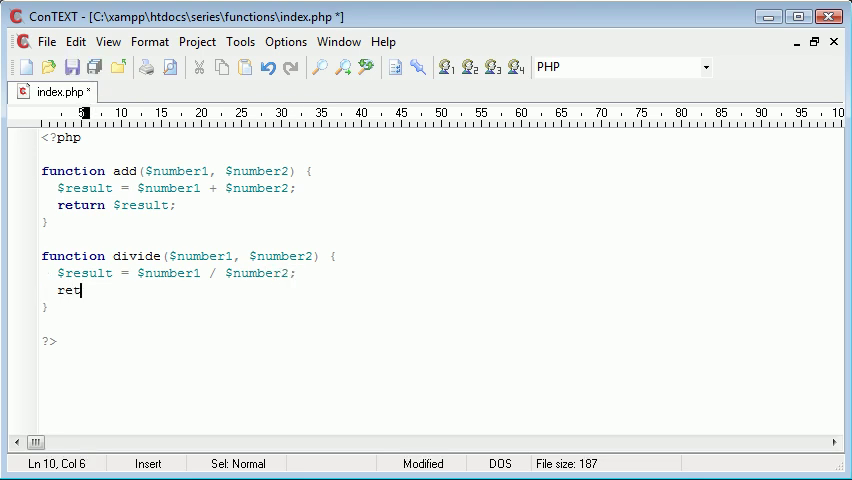
{"action": "type", "text": "urn $result;"}
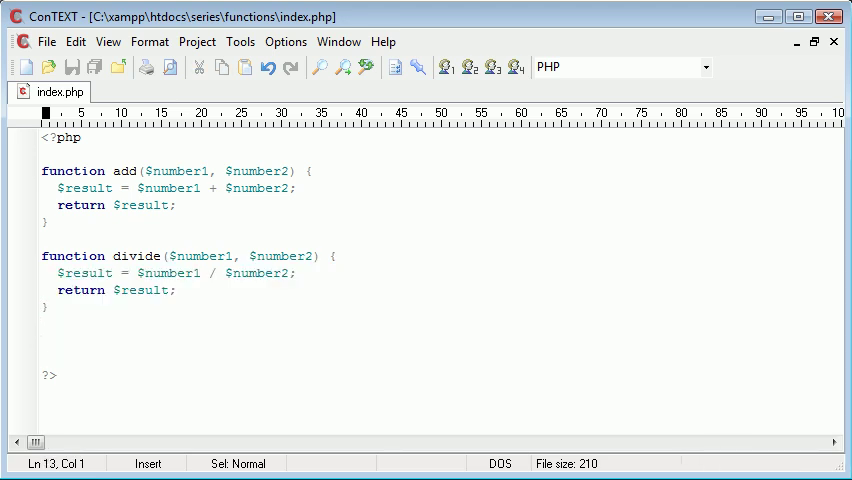
Start the line $sum = divide(add(10, 10), replacing an initial $result attempt
{"action": "type", "text": "$resu"}
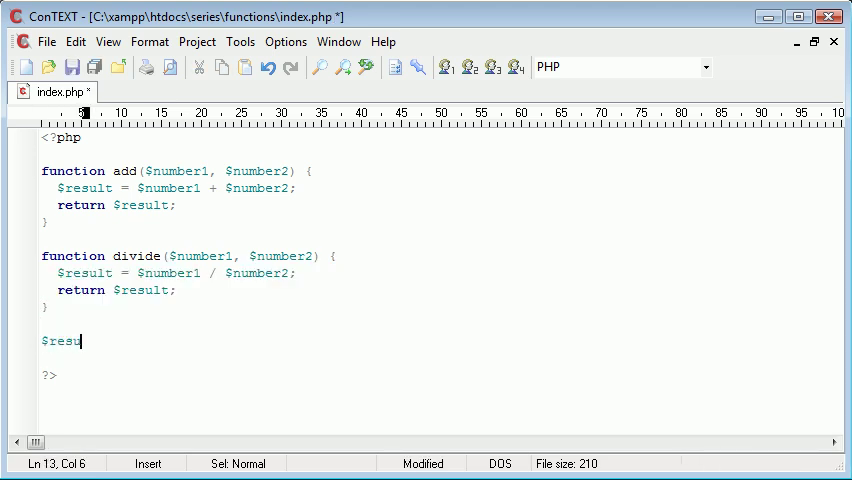
{"action": "type", "text": "lt ="}
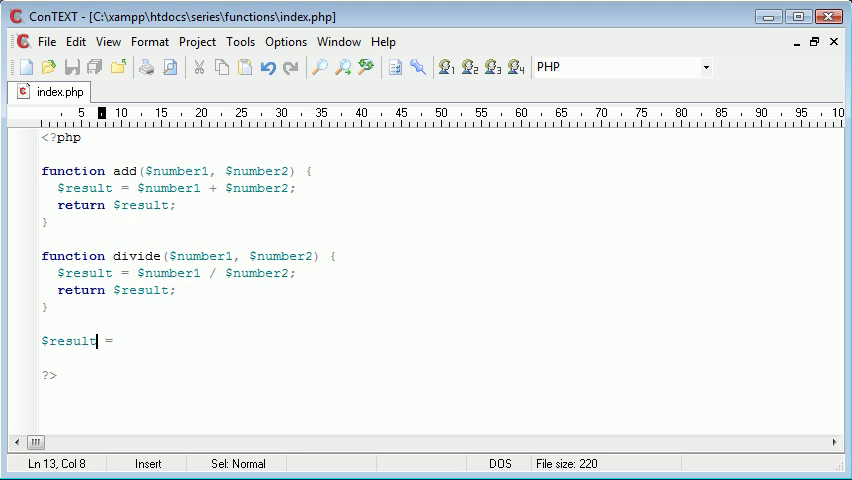
{"action": "type", "text": "$sum"}
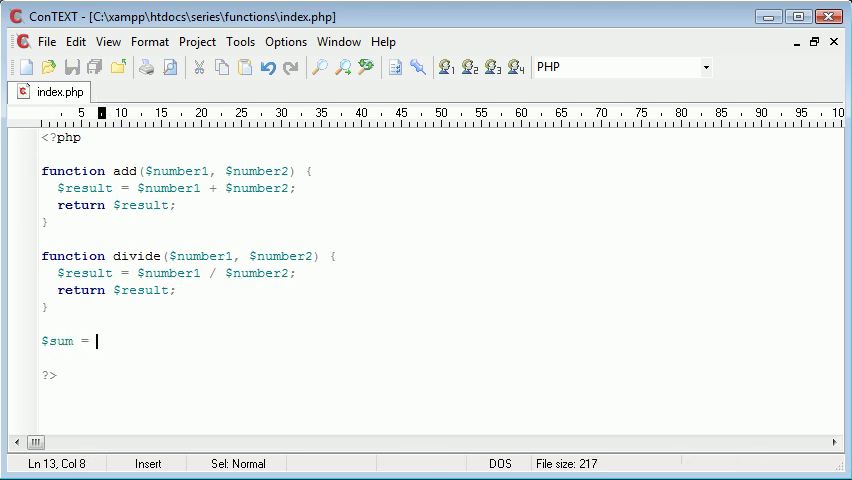
{"action": "type", "text": "divide();"}
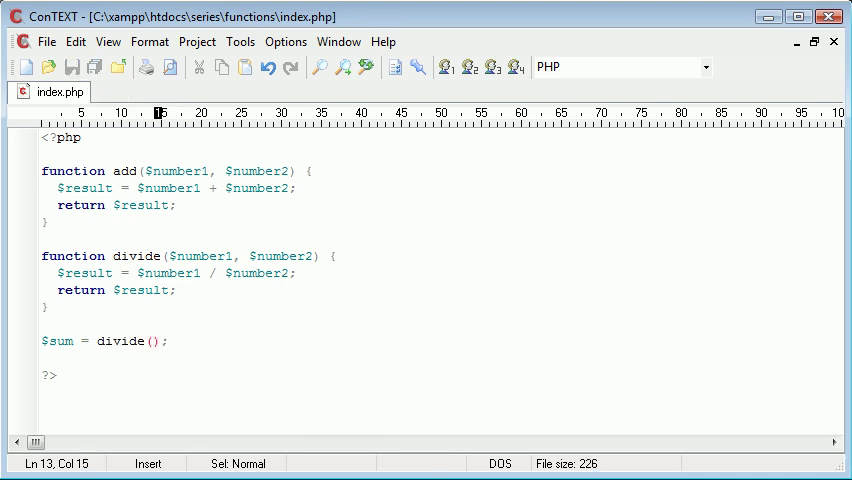
{"action": "type", "text": "10,"}
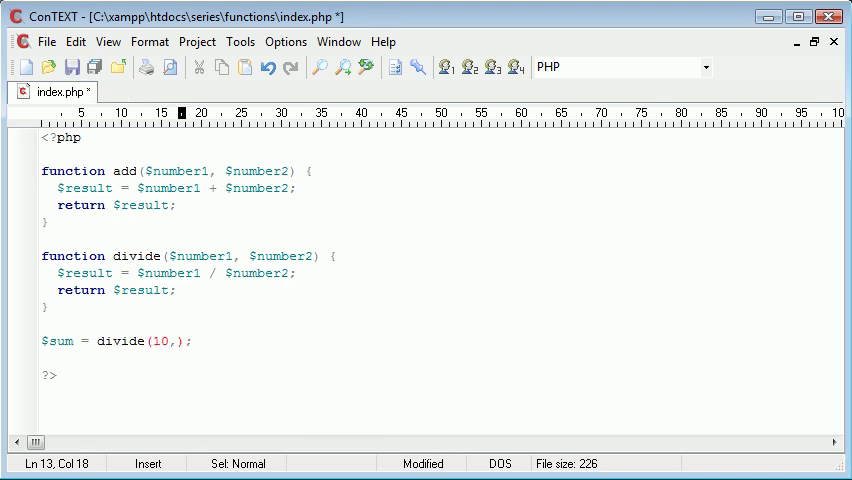
{"action": "key", "text": "BackSpace"}
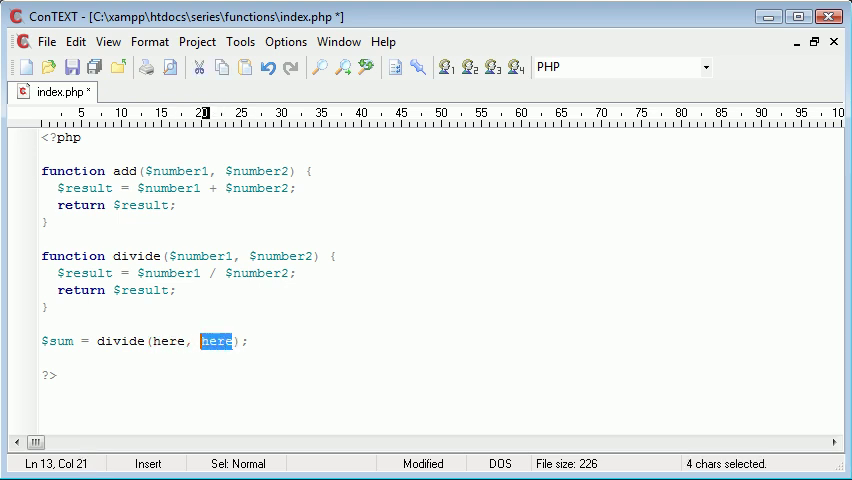
{"action": "type", "text": "add"}
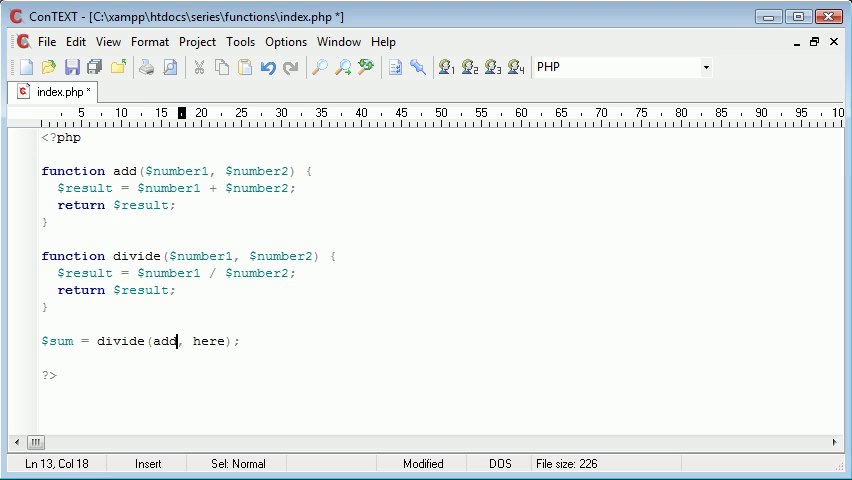
{"action": "type", "text": "()"}
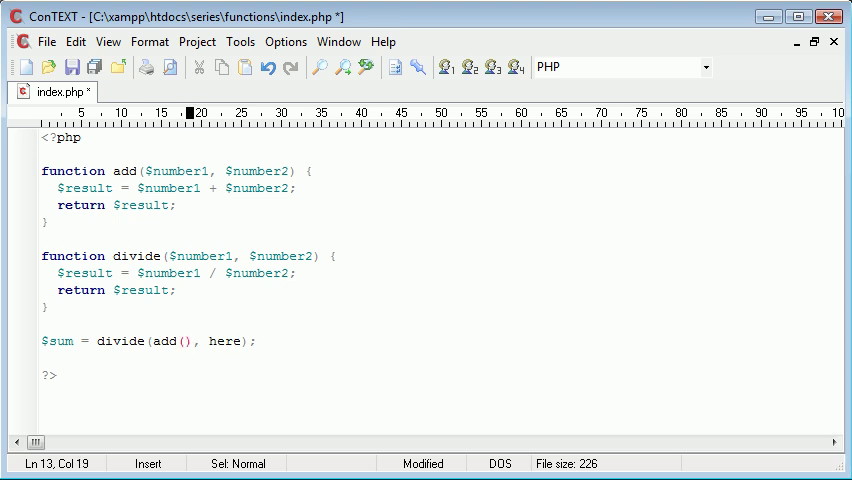
{"action": "type", "text": "10, 10"}
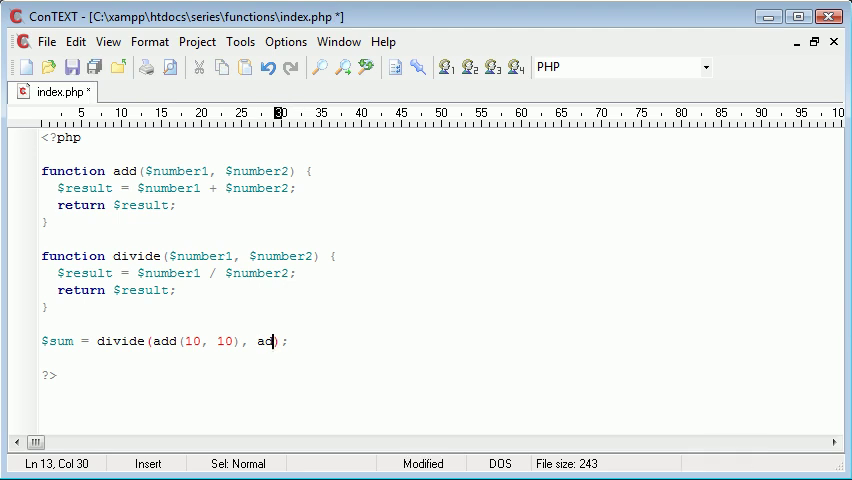
Complete the call with add(5, 5)) and add echo $sum on the next line
{"action": "type", "text": "("}
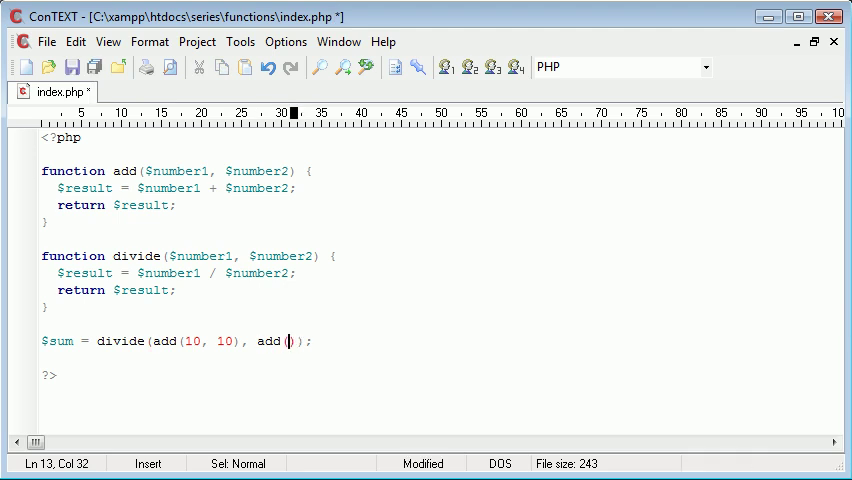
{"action": "type", "text": "5, 5"}
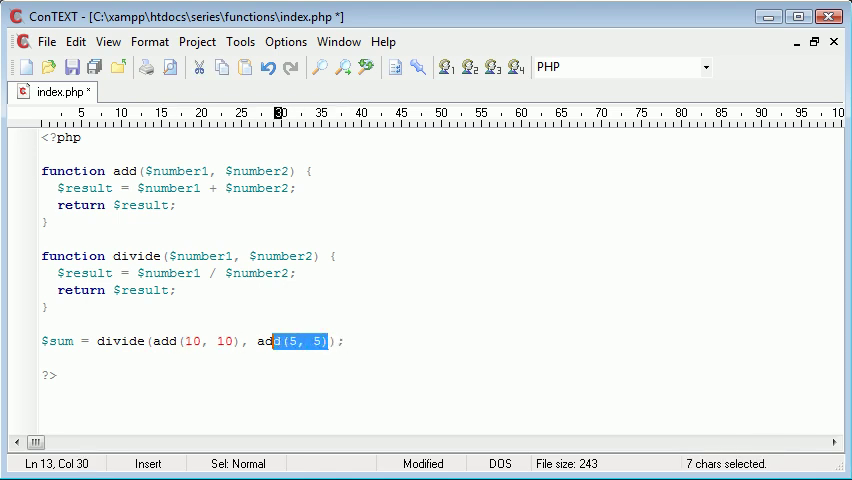
{"action": "type", "text": "add(5, 5)"}
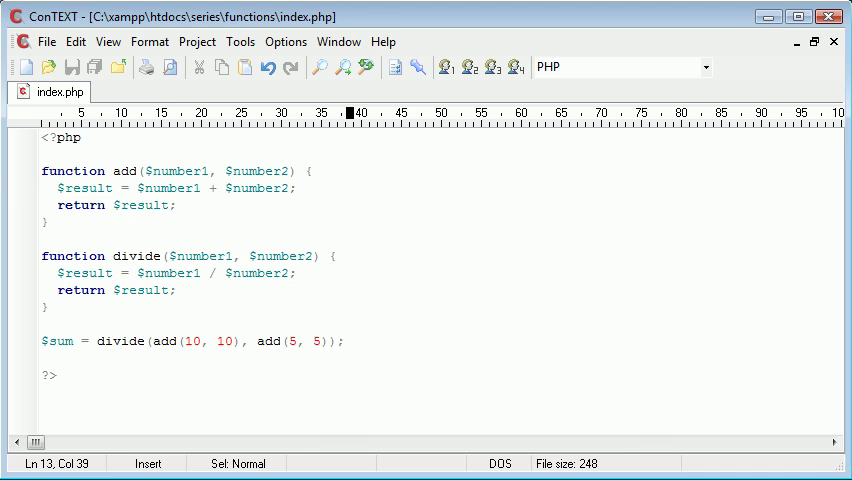
{"action": "type", "text": "echo $sum"}
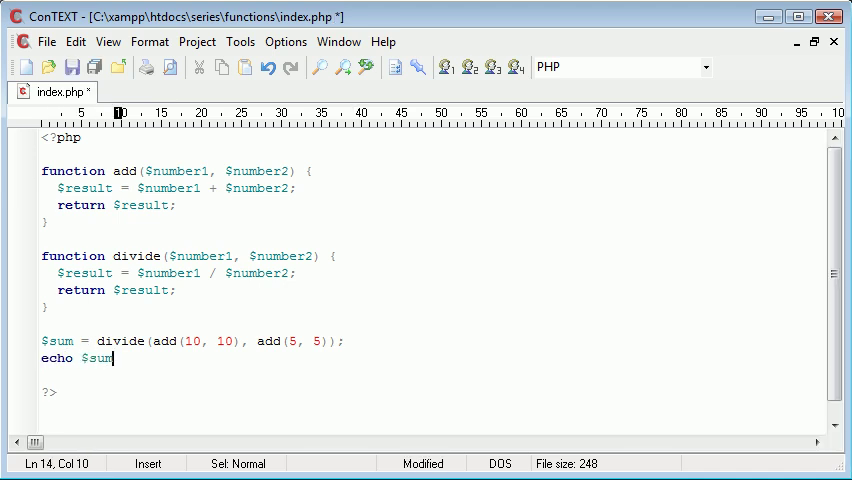